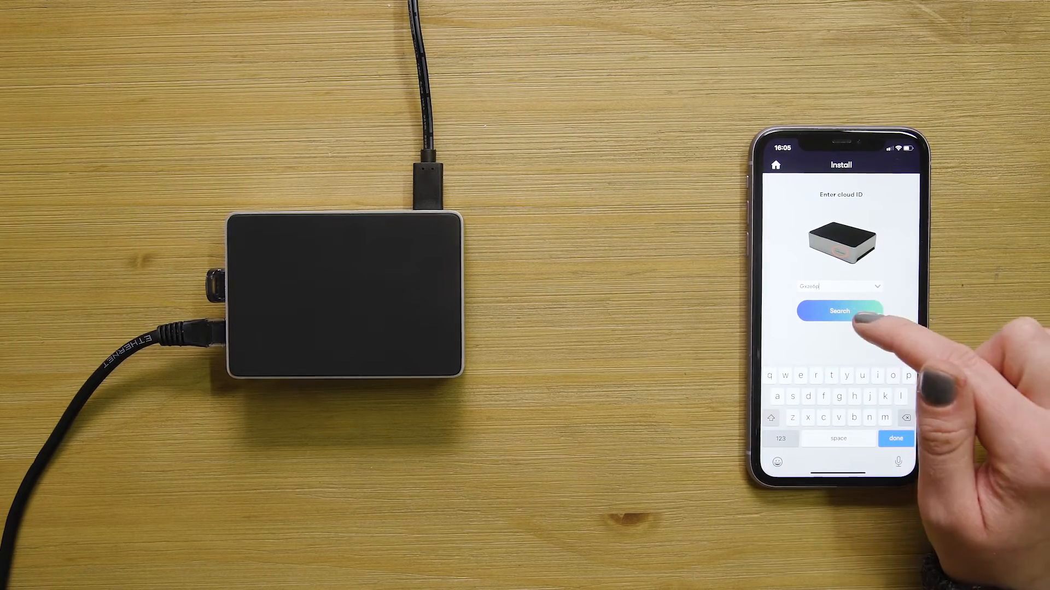
Look up the cloud adapter by ID, confirm the link, and start the network camera scan
{"action": "left_click", "coordinate": [839, 311]}
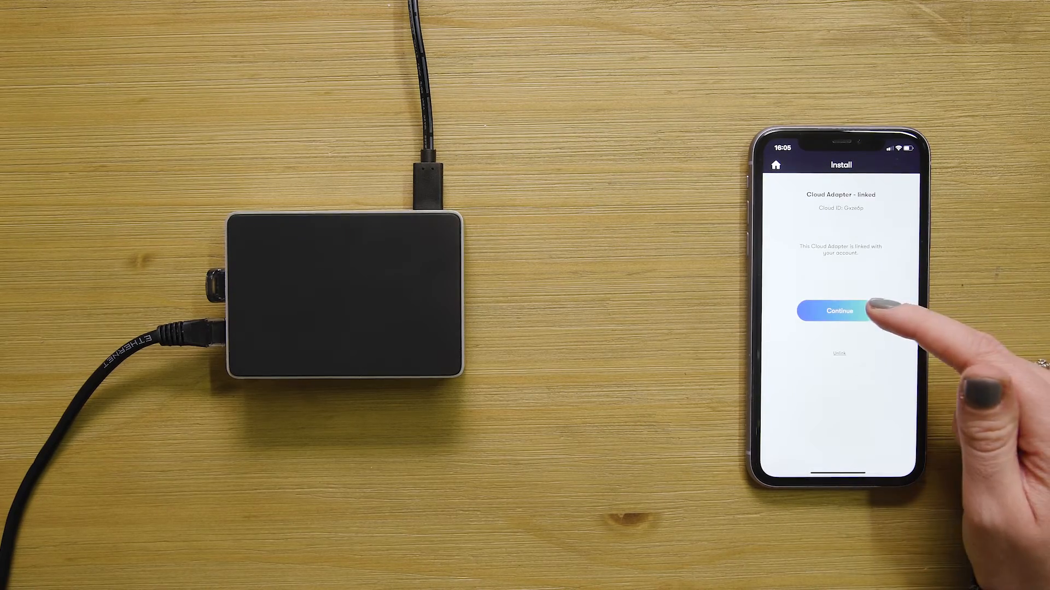
{"action": "left_click", "coordinate": [840, 311]}
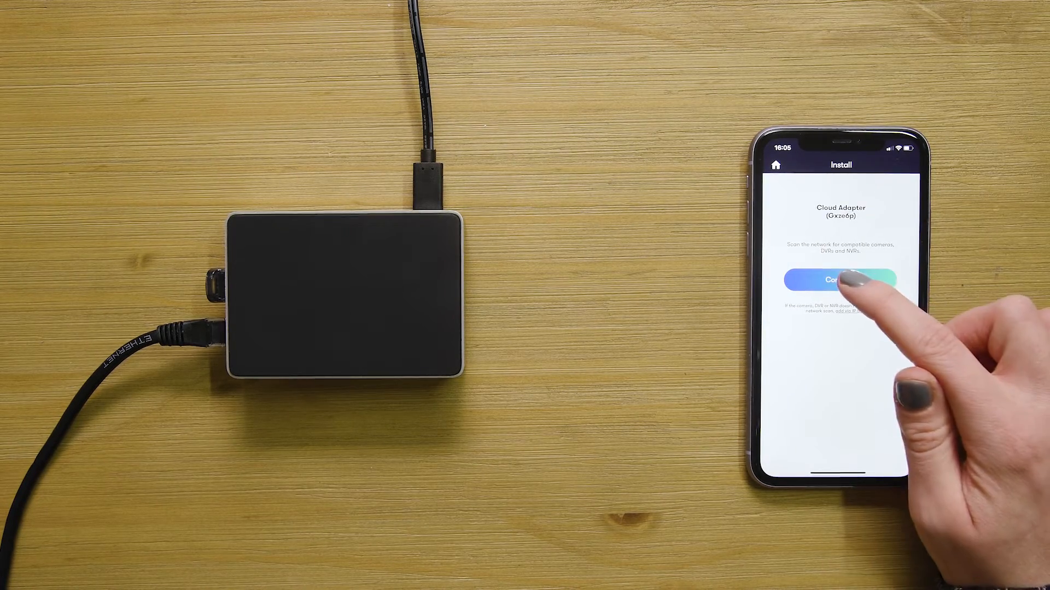
{"action": "left_click", "coordinate": [841, 280]}
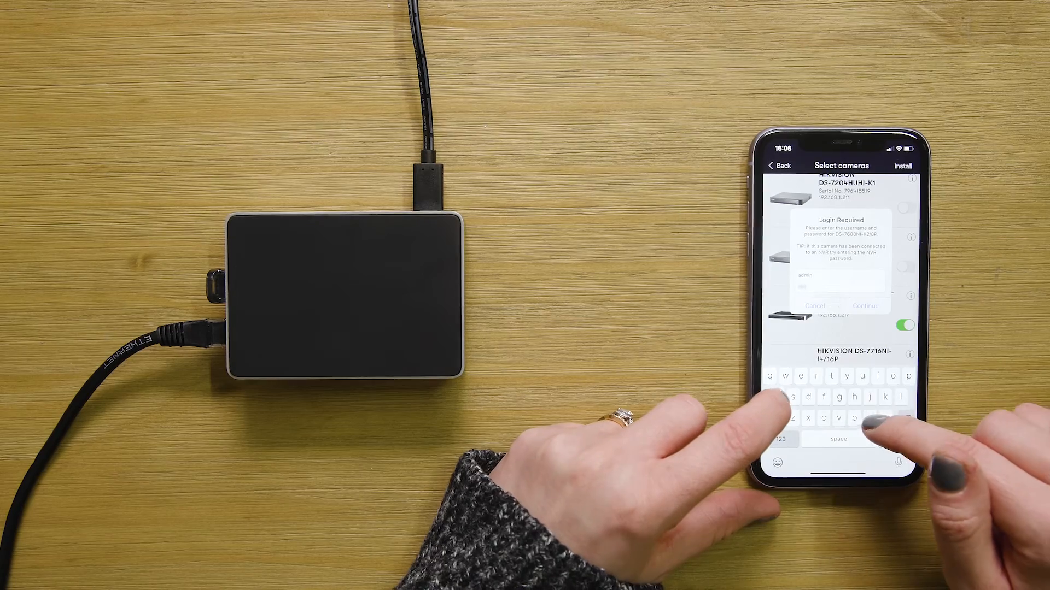
Log into the DS-7608NI-K2/8P recorder and install its cameras
{"action": "left_click", "coordinate": [784, 439]}
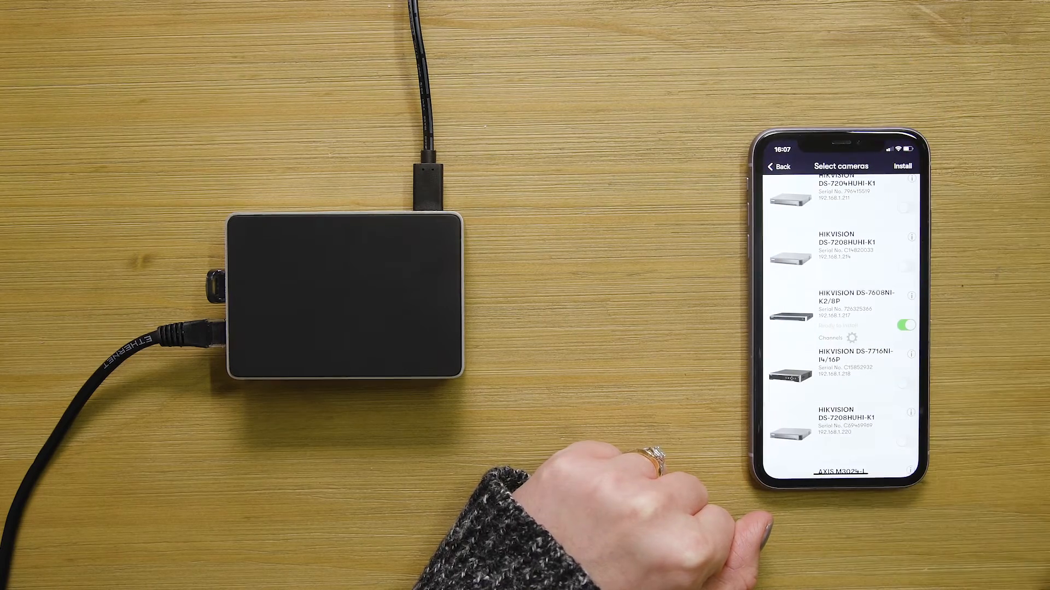
{"action": "left_click", "coordinate": [903, 166]}
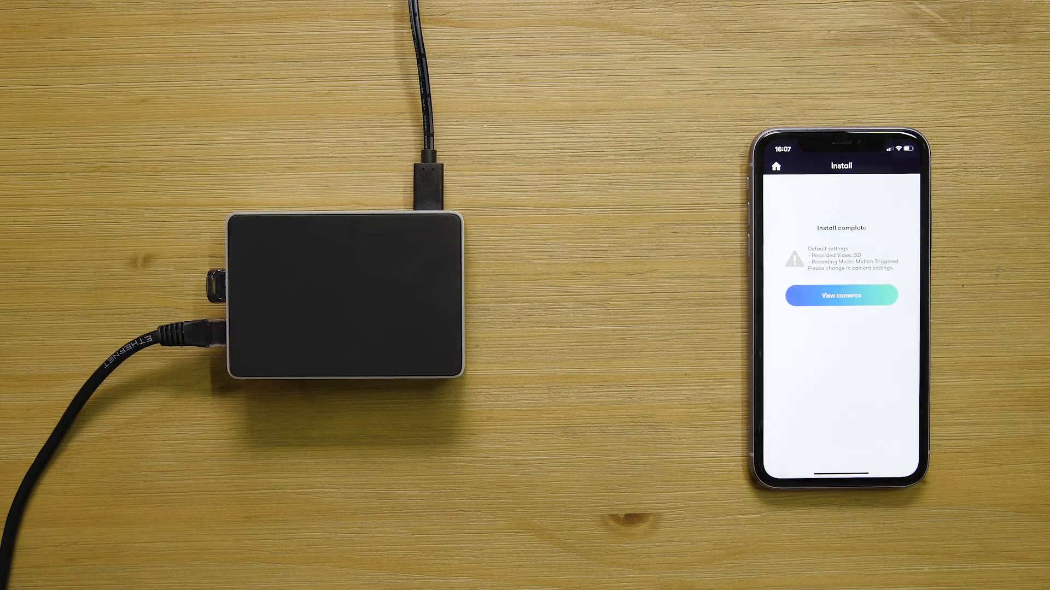
Open the camera viewer from the Install complete screen to see the Door camera online
{"action": "left_click", "coordinate": [841, 295]}
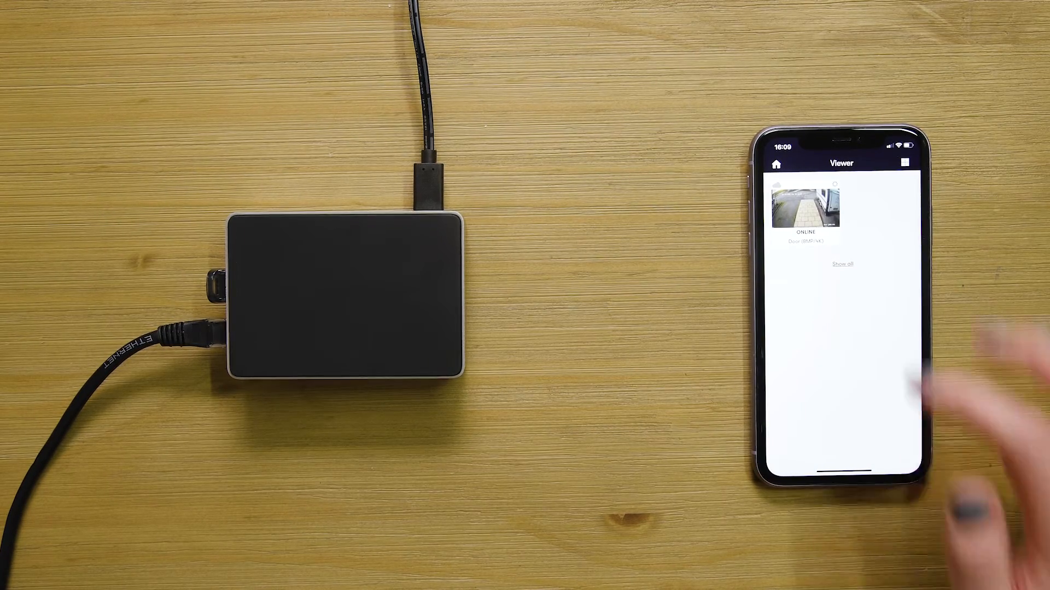
Open the Door camera's live stream and filter its recorded events to Person
{"action": "left_click", "coordinate": [807, 210]}
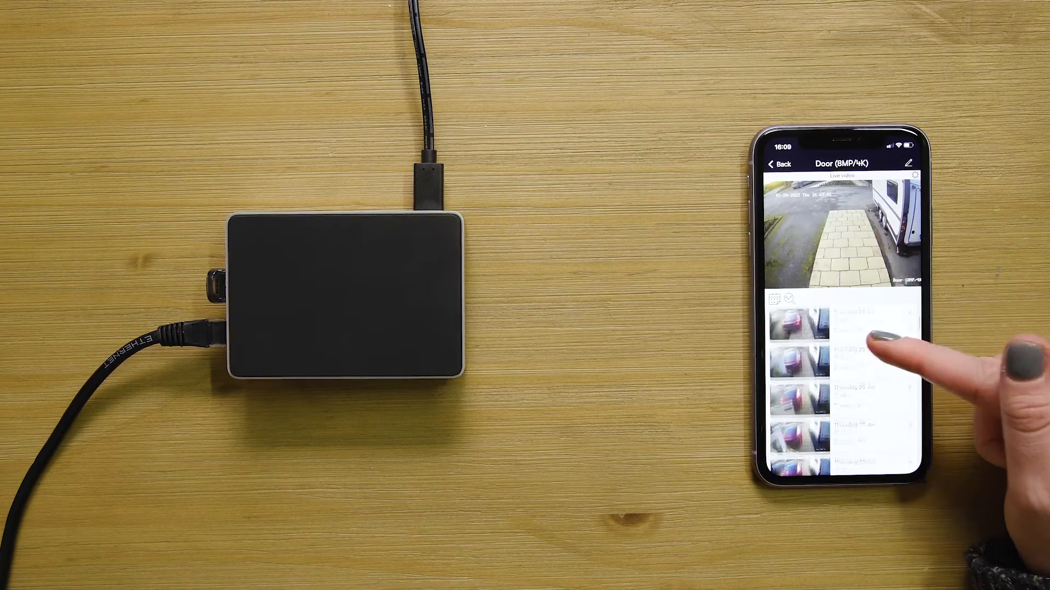
{"action": "left_click", "coordinate": [772, 299]}
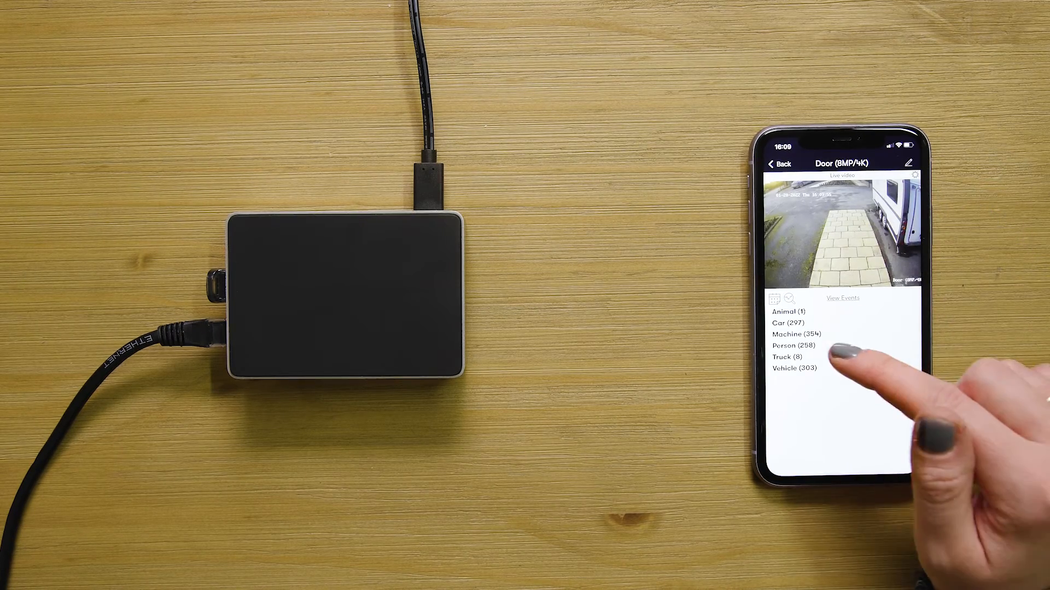
{"action": "left_click", "coordinate": [786, 346]}
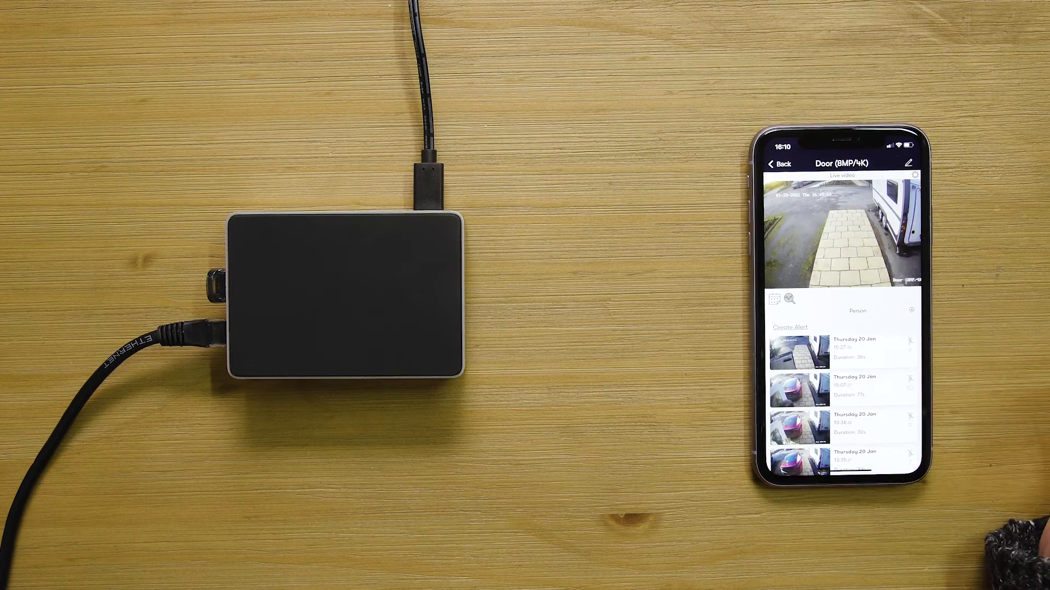